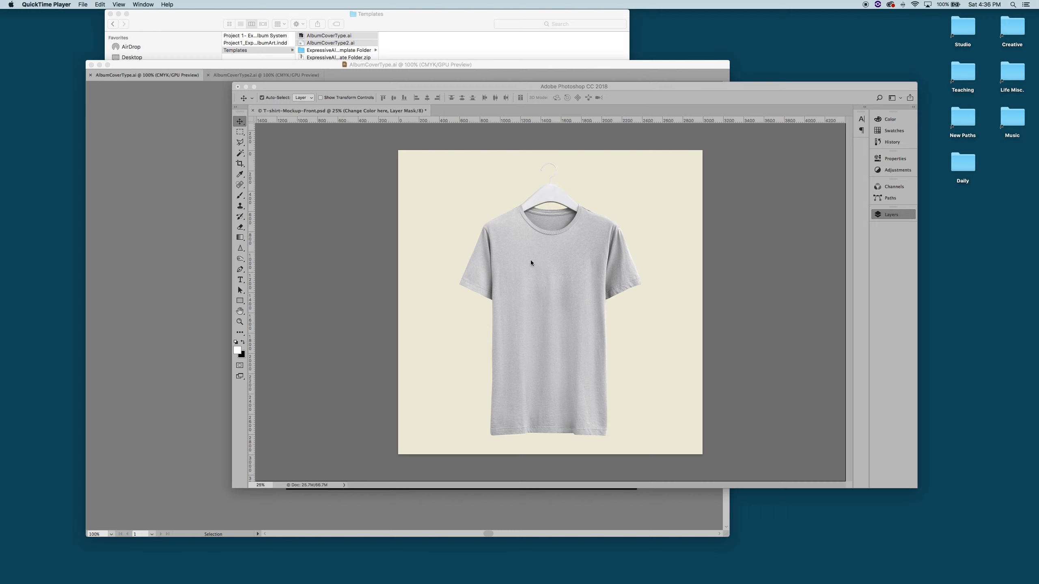
mouse_move(498, 183)
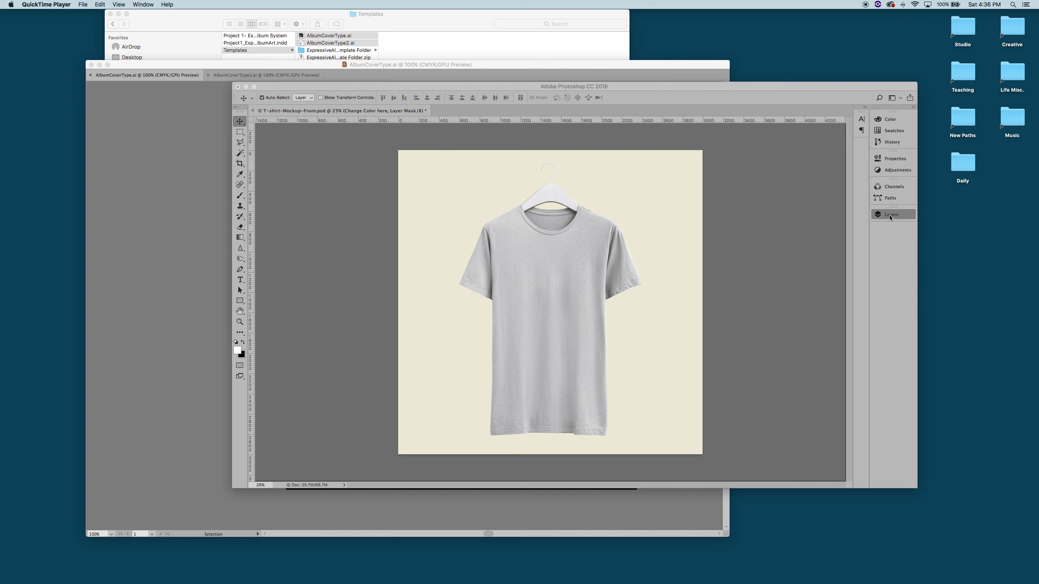
- Show the mockup's layer list with the Change Color here Photo Filter adjustment
click(891, 215)
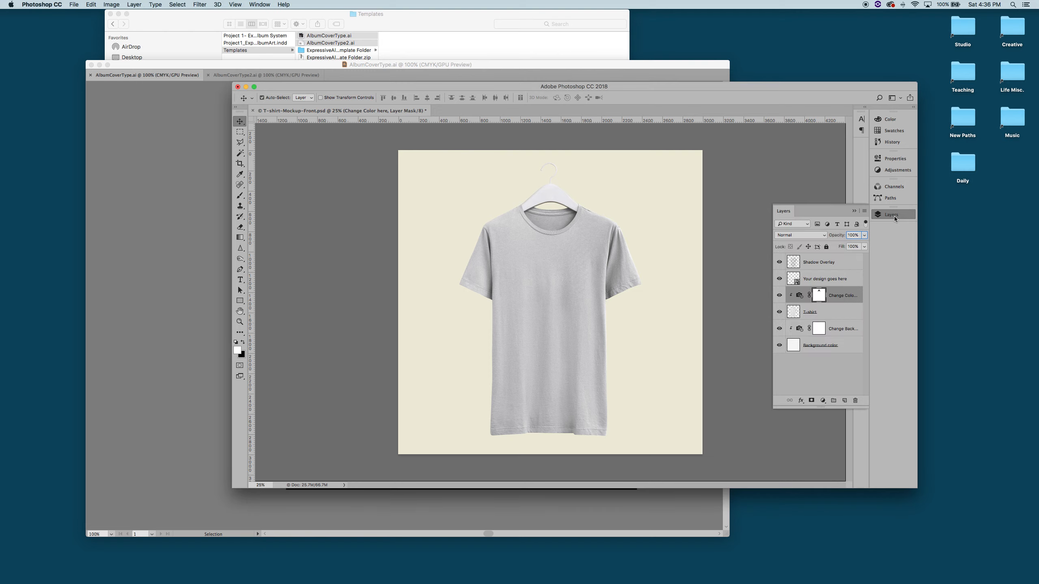
mouse_move(845, 277)
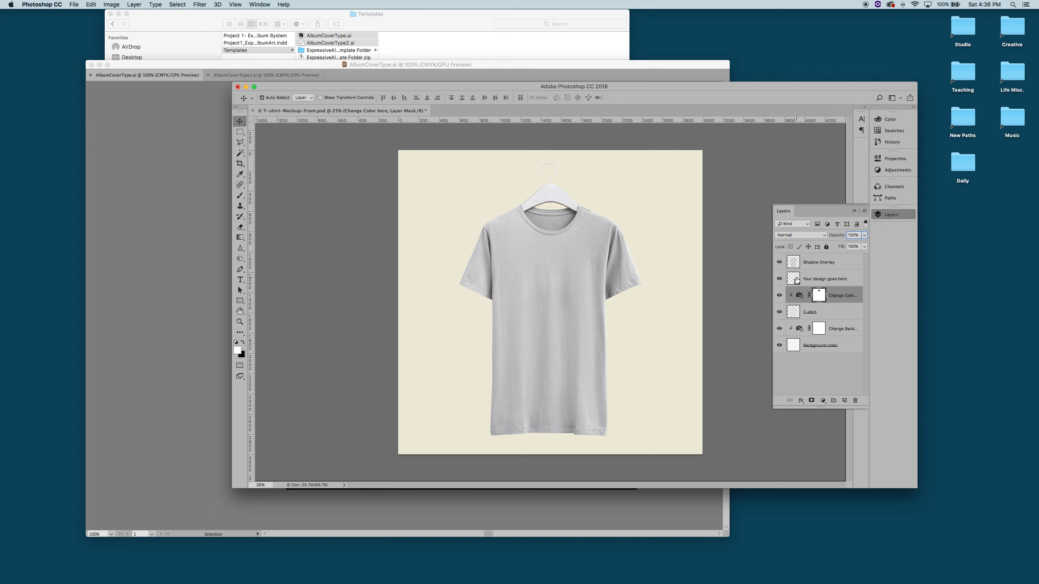
mouse_move(793, 278)
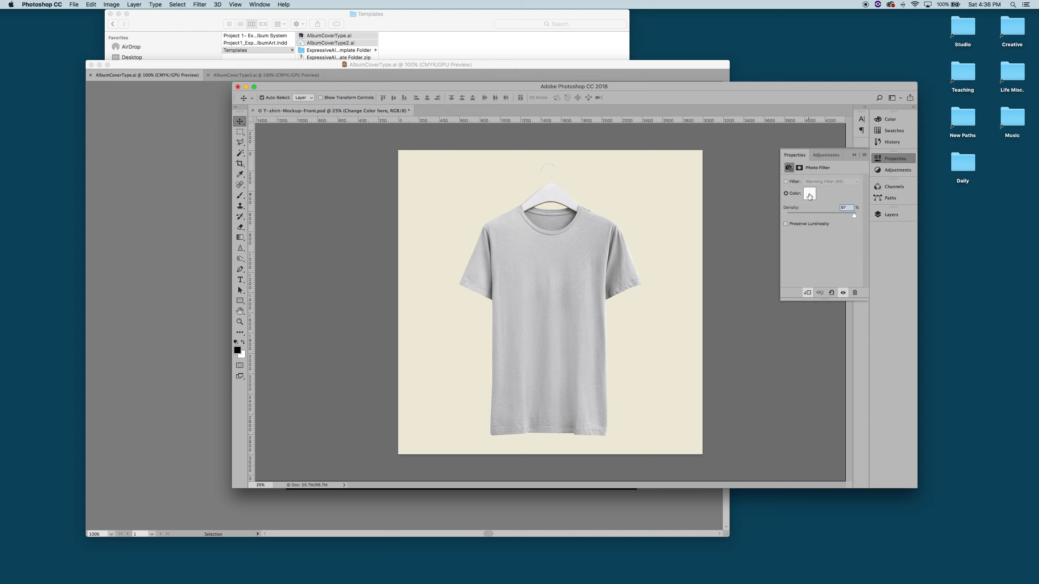
- Change the shirt's Photo Filter colour to a teal shade in the Color Picker
click(810, 193)
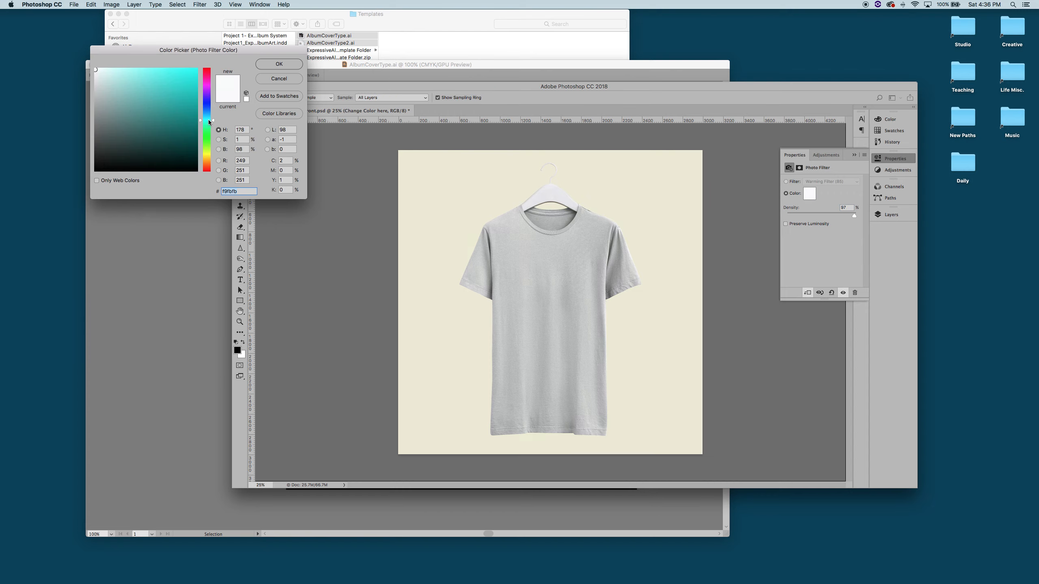
click(123, 85)
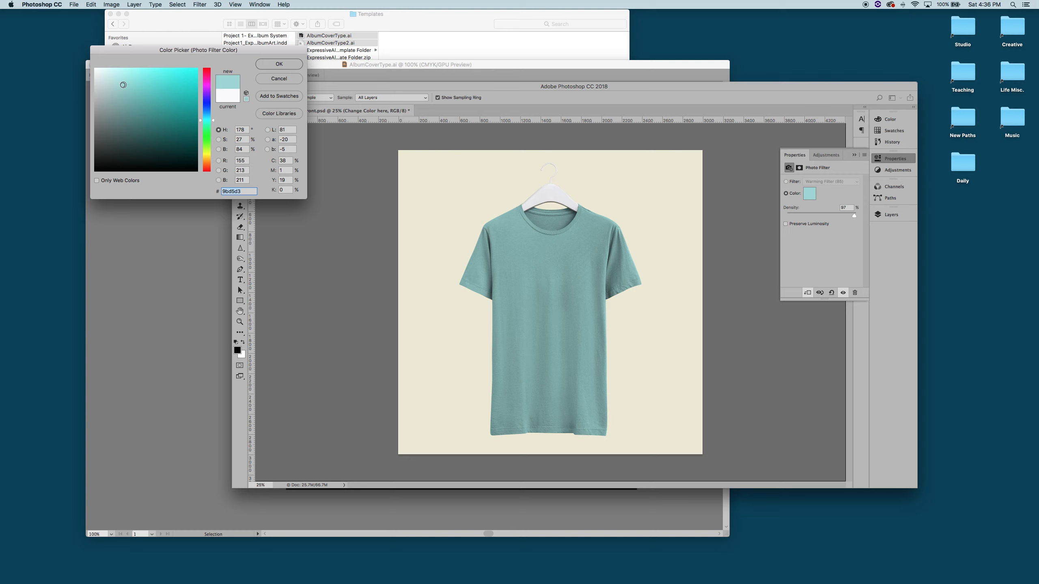
click(117, 77)
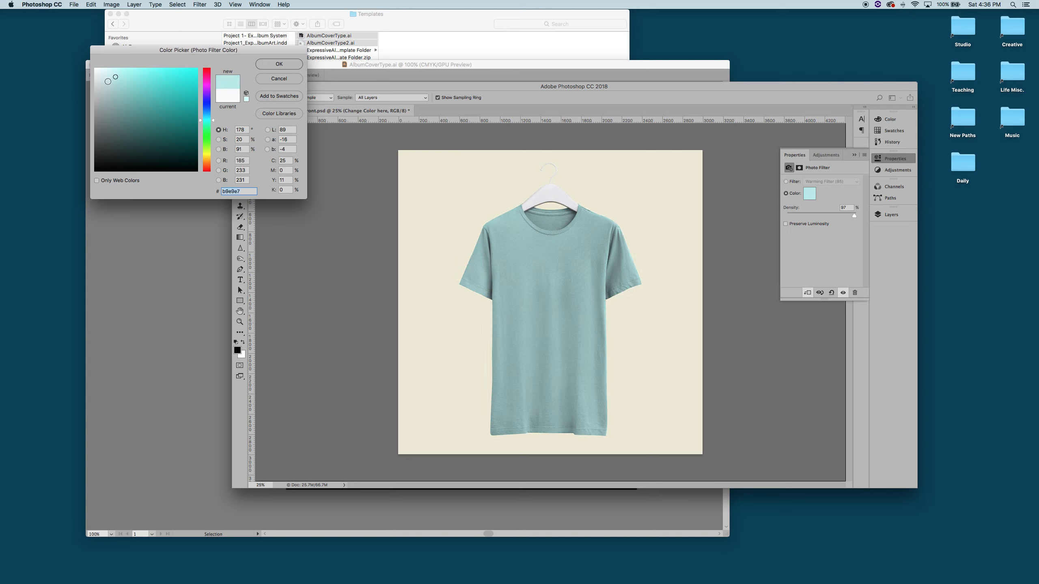
click(120, 83)
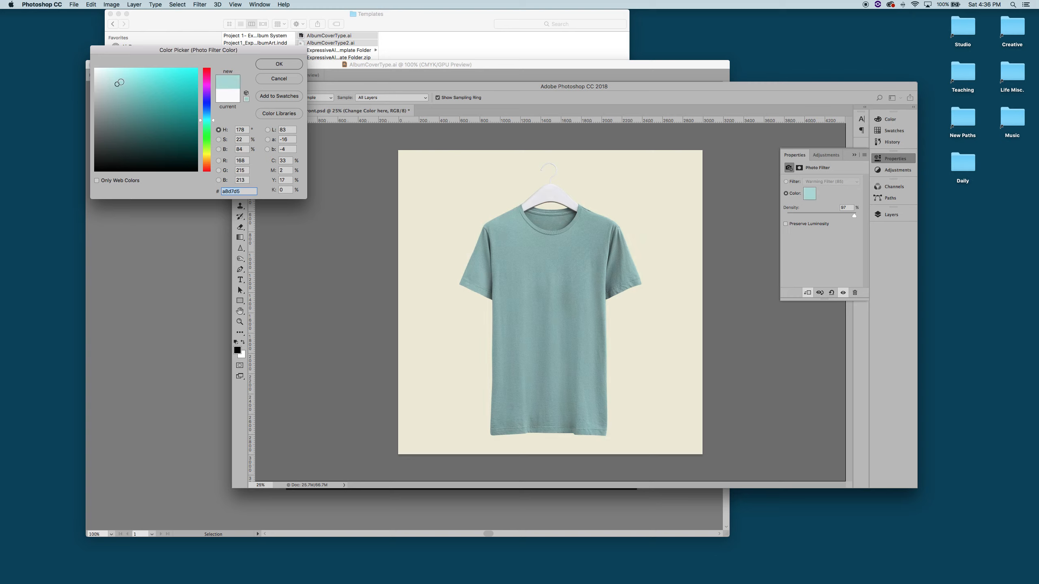
click(123, 84)
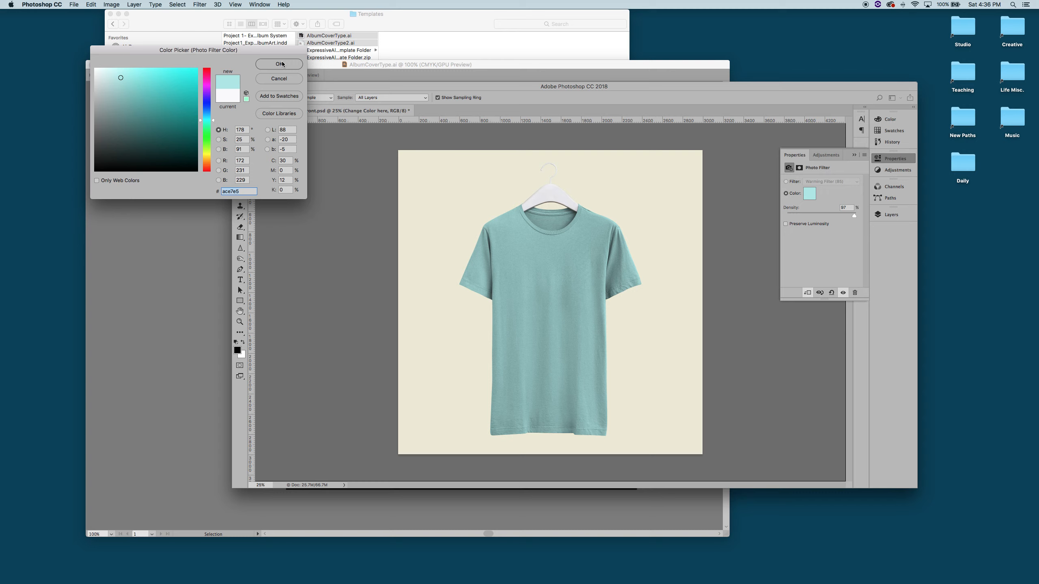
click(278, 65)
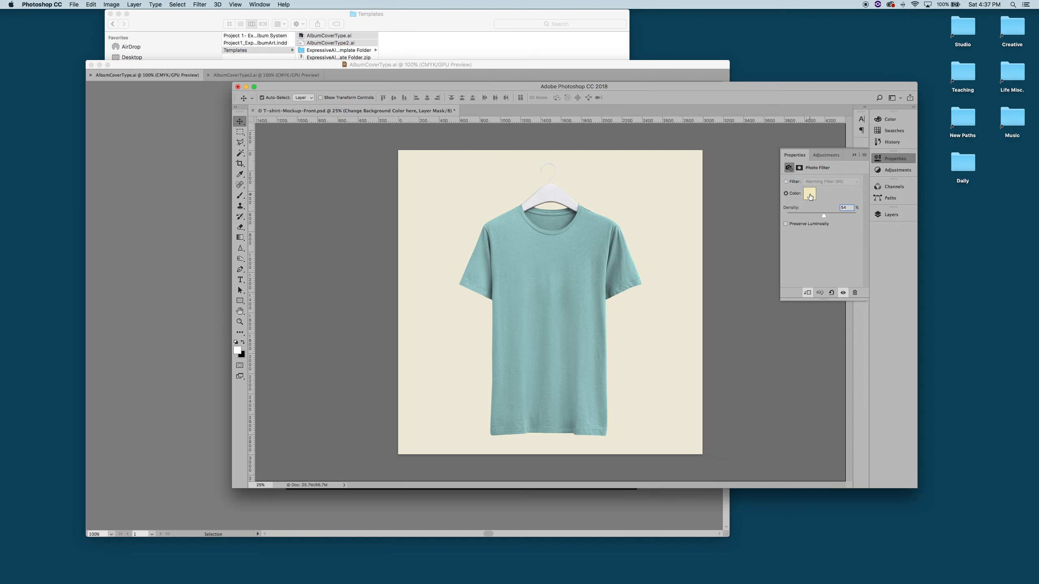
- Set the background Photo Filter colour to grey
click(809, 194)
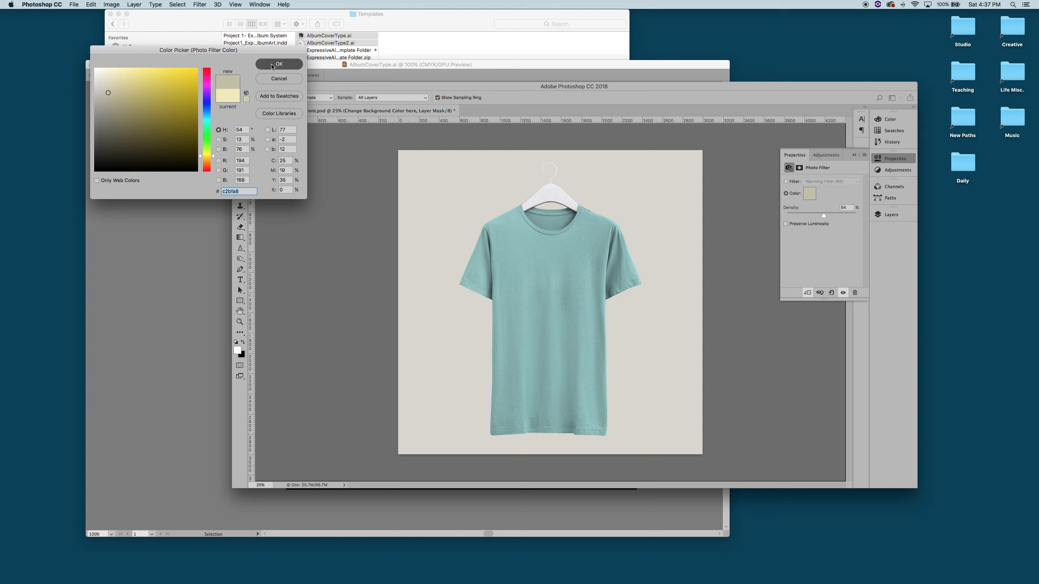
click(279, 64)
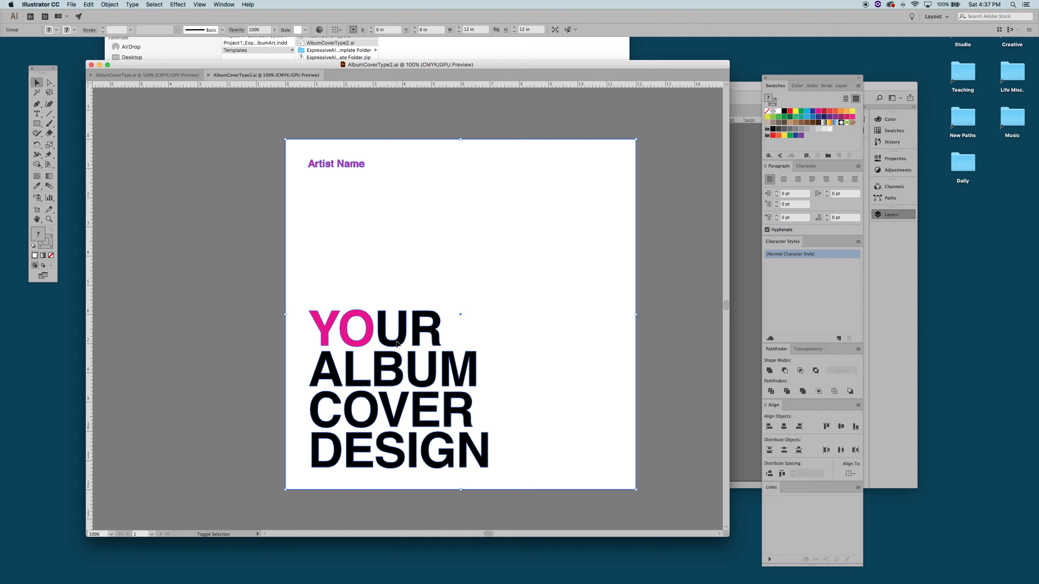
- Copy the YOUR ALBUM COVER DESIGN type and paste it into the design placeholder
click(392, 336)
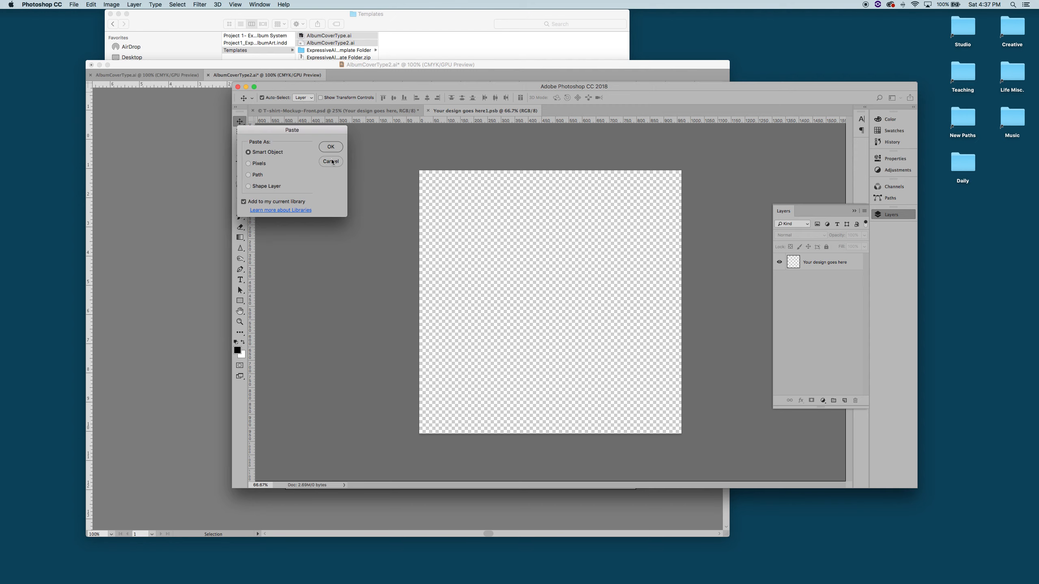
- Paste the type as a Smart Object and scale it down on the canvas
click(330, 147)
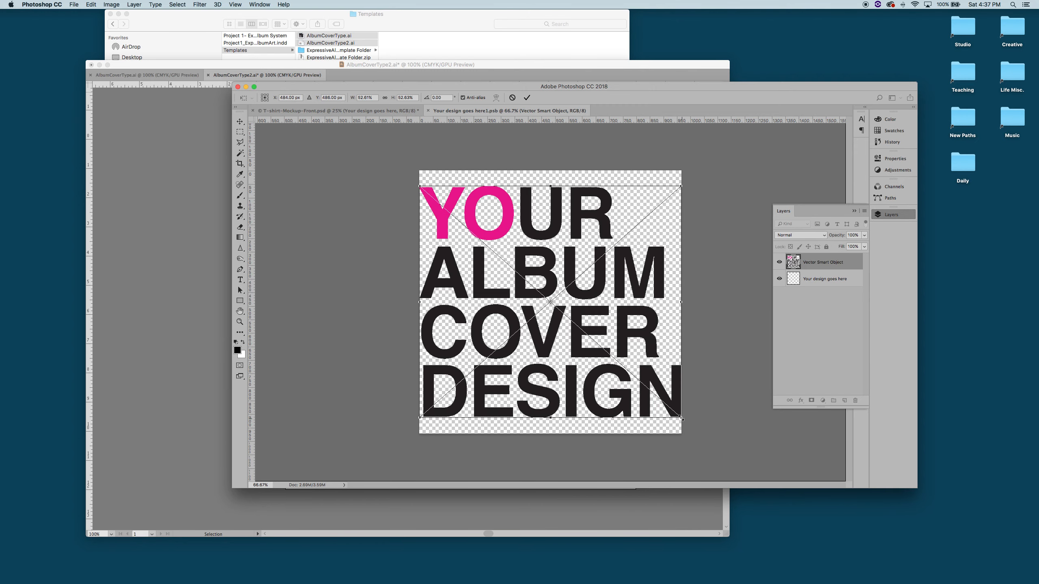
drag(682, 420, 643, 378)
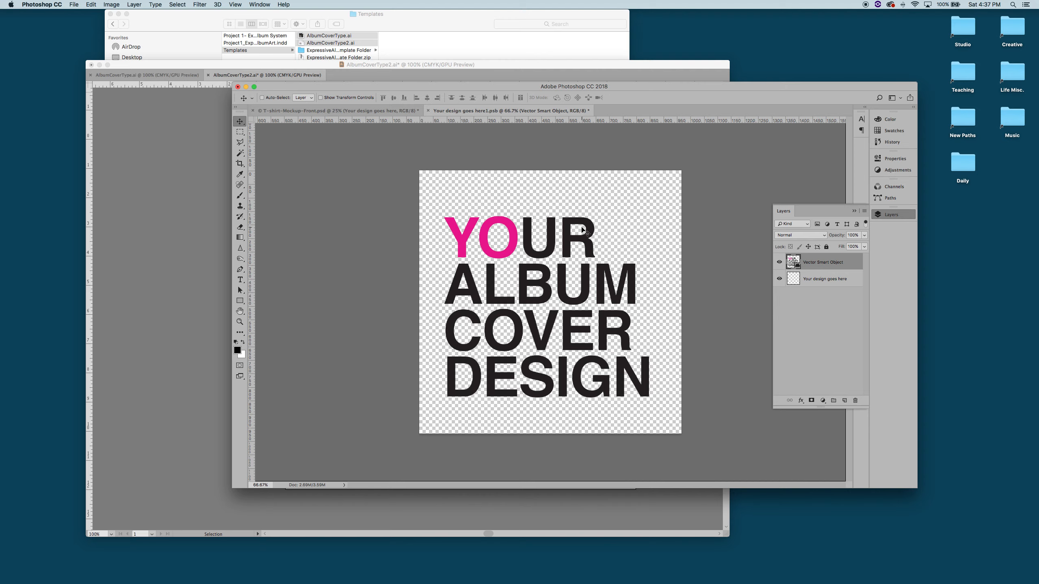
mouse_move(506, 121)
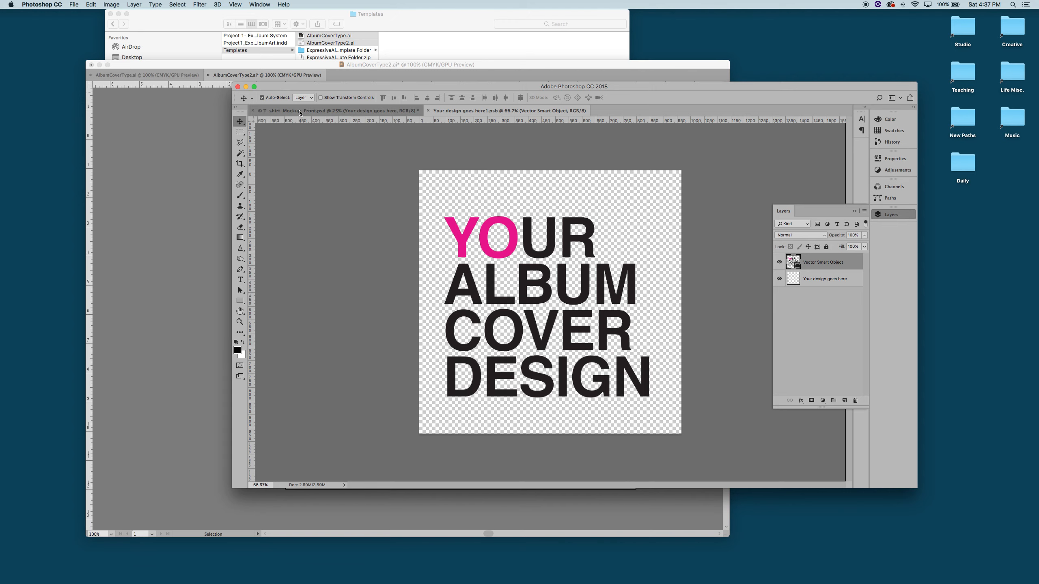
- Reposition the album type toward the upper right in the placeholder and return to the mockup
click(302, 110)
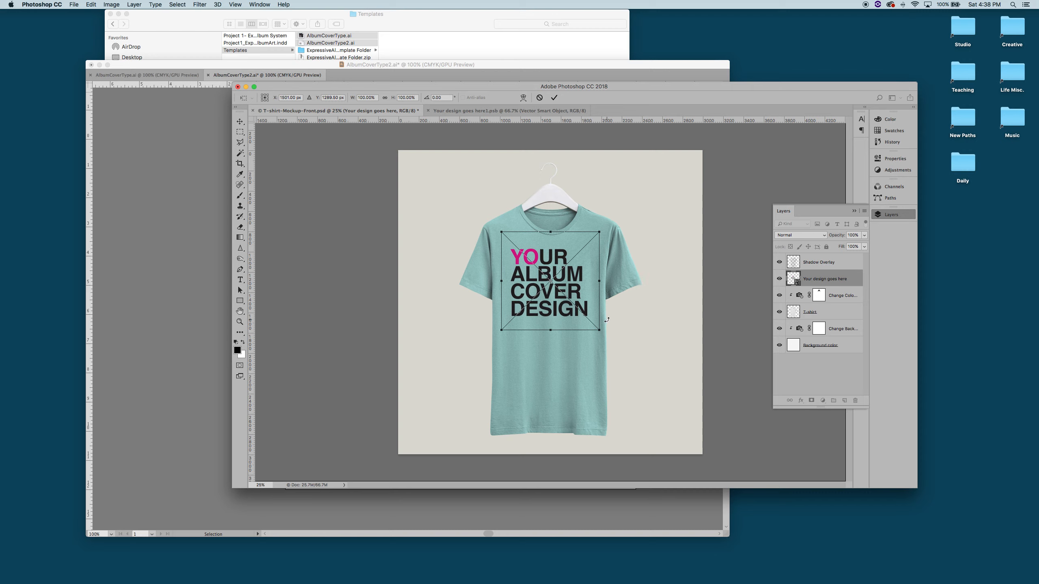
drag(602, 333, 602, 334)
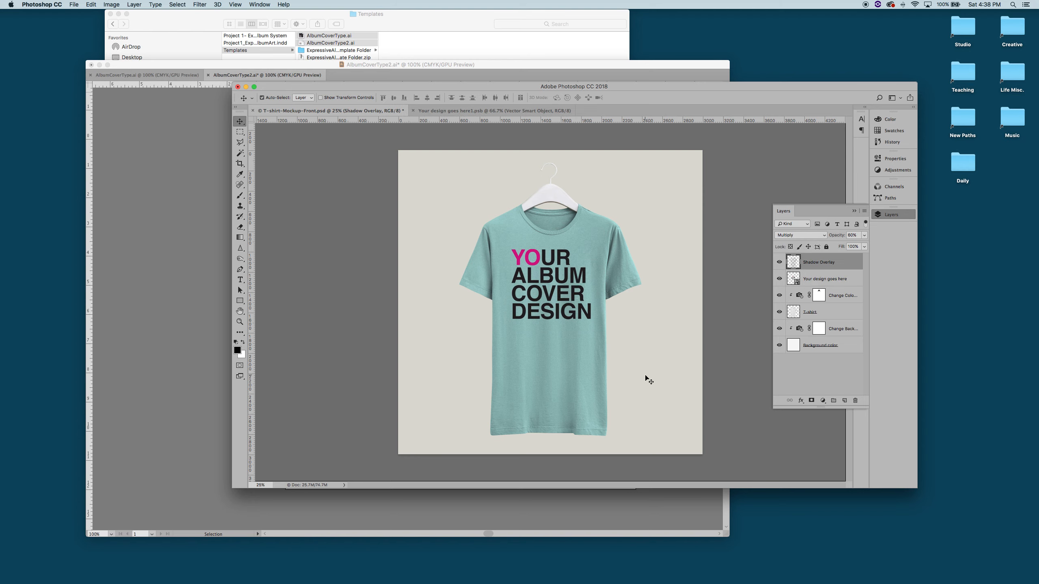
mouse_move(649, 387)
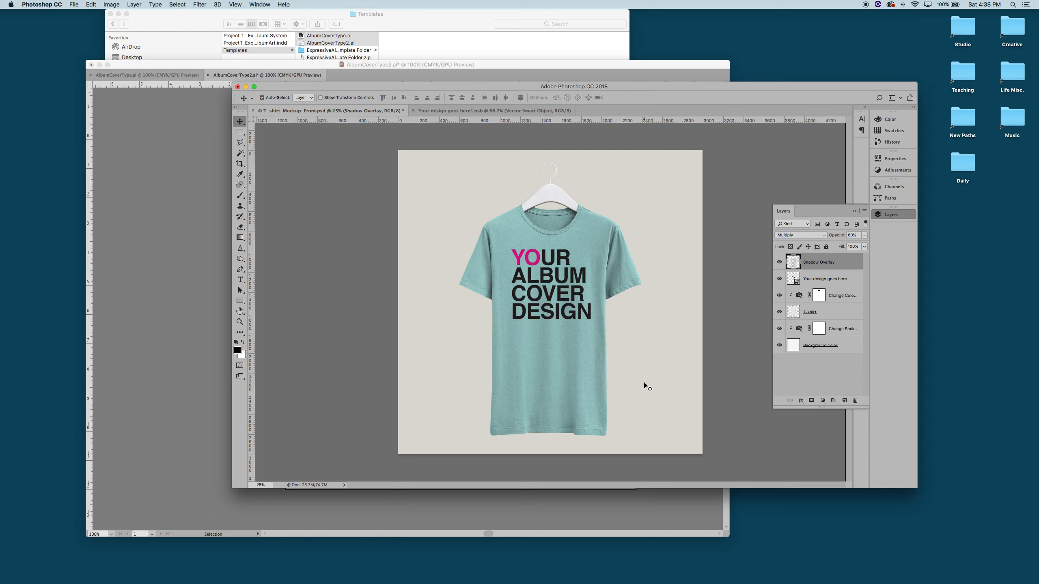
mouse_move(571, 289)
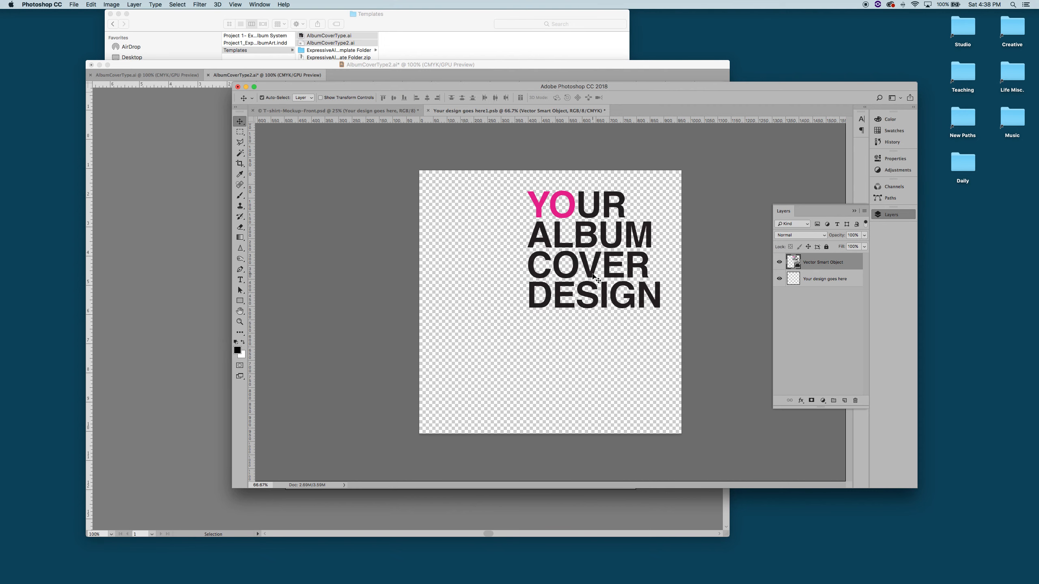
click(596, 277)
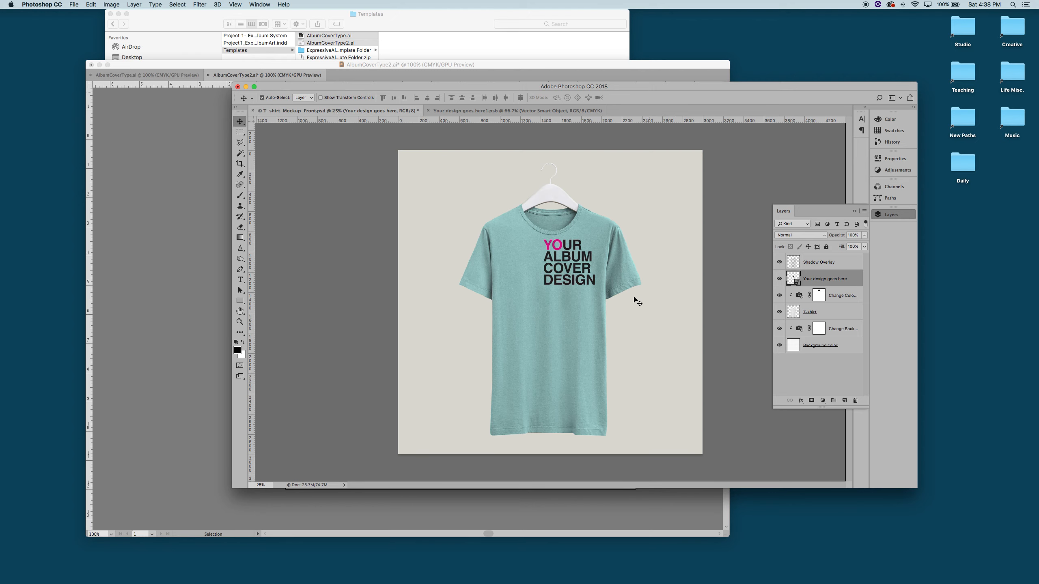
- Free-transform the design layer, shrinking it onto the shirt's upper chest
key(cmd+t)
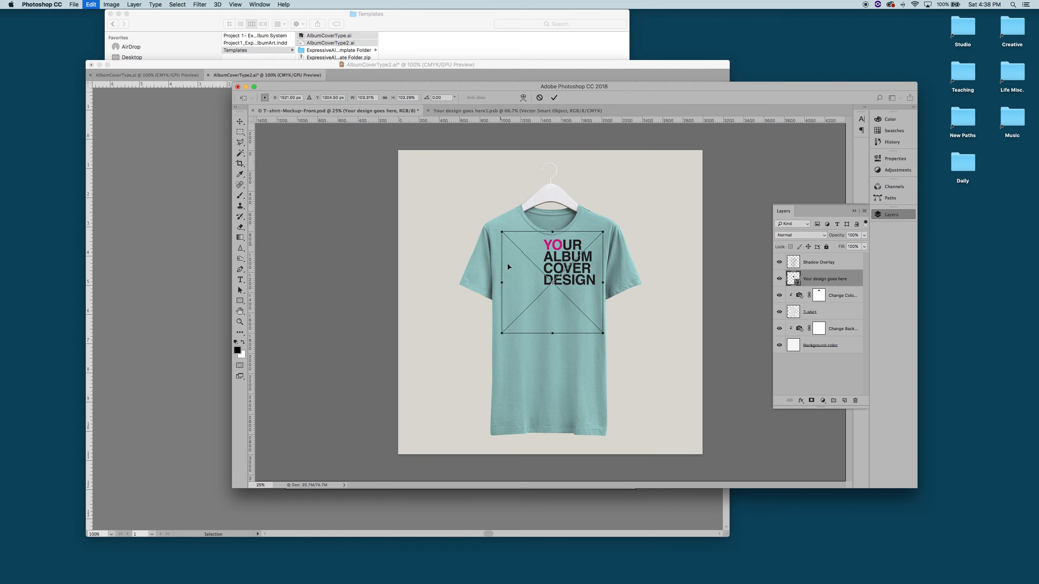
drag(601, 332, 563, 311)
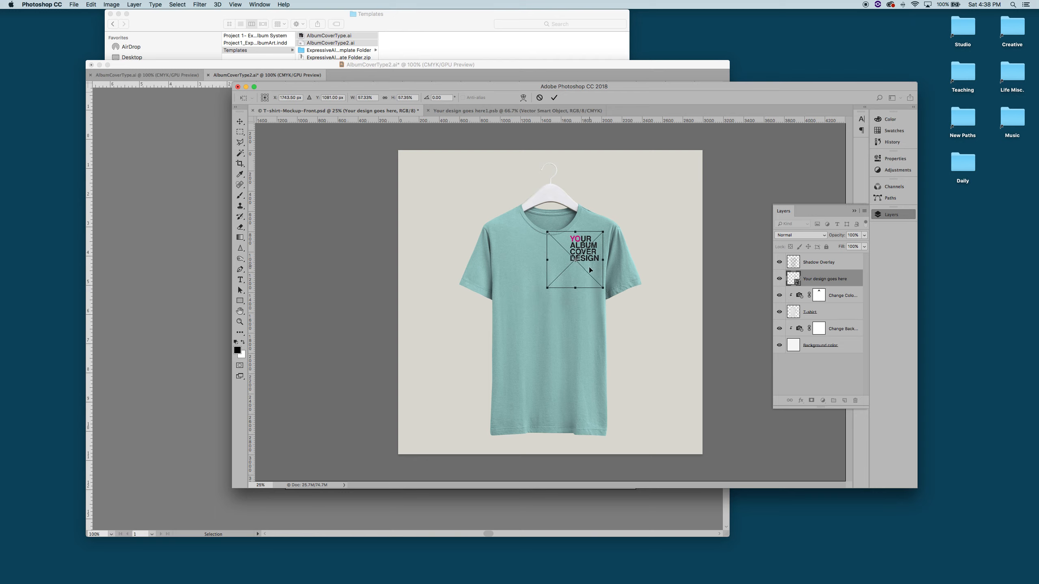
drag(590, 271, 567, 279)
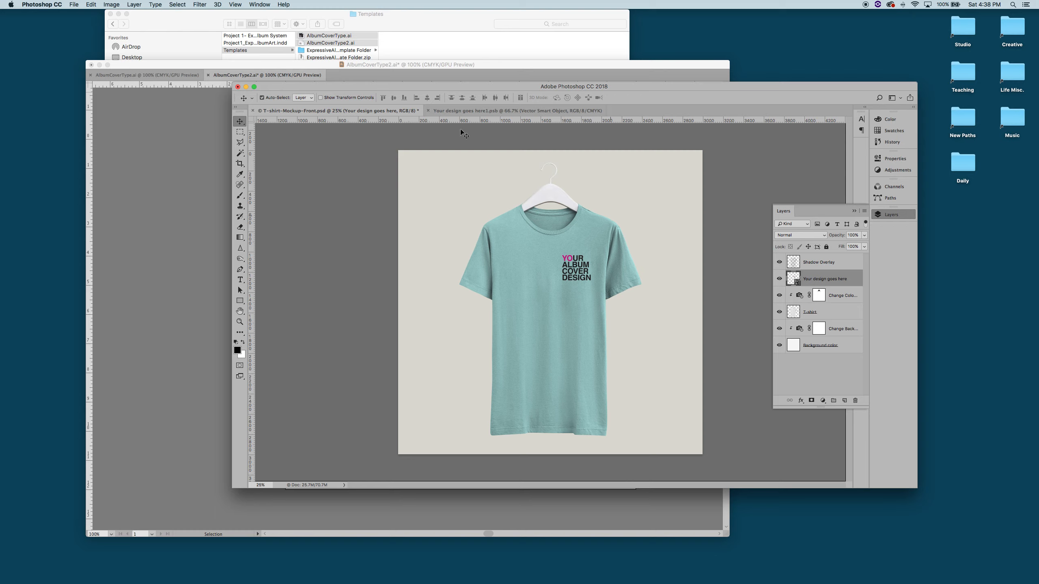
mouse_move(361, 83)
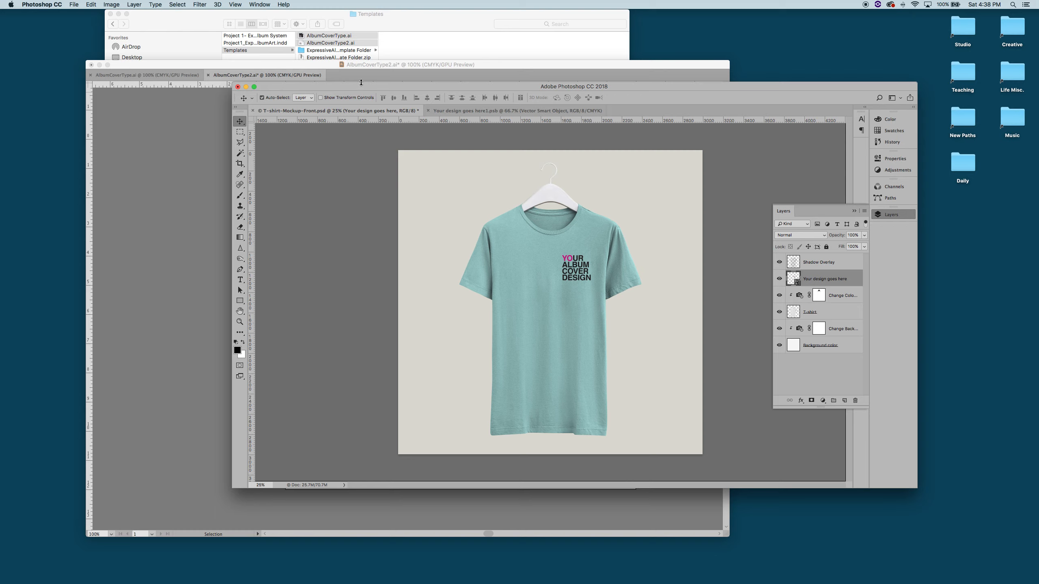